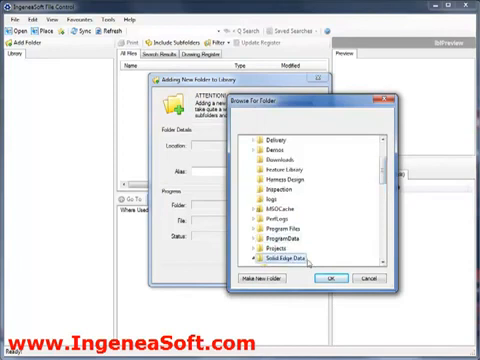
- Choose the Solid Edge folder in the Adding New Folder to Library dialog
left_click(332, 276)
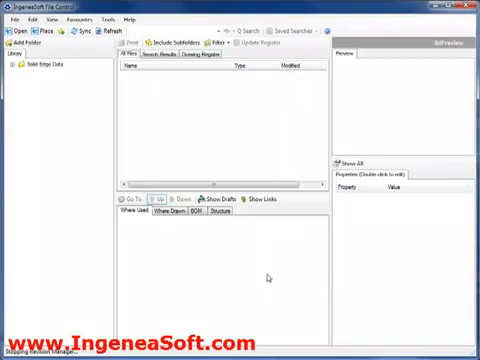
mouse_move(176, 172)
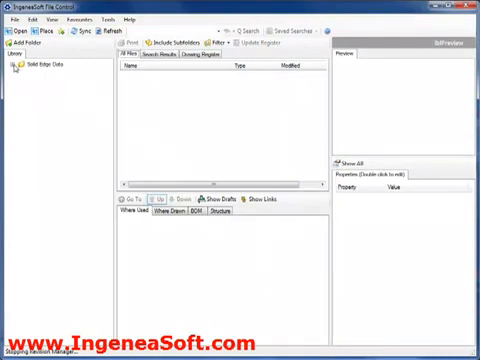
- Expand the Solid Edge Libs node and its Compressor and Gough Machine subfolders in the tree
left_click(18, 68)
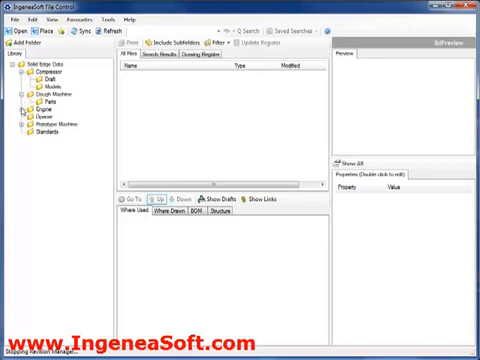
left_click(26, 124)
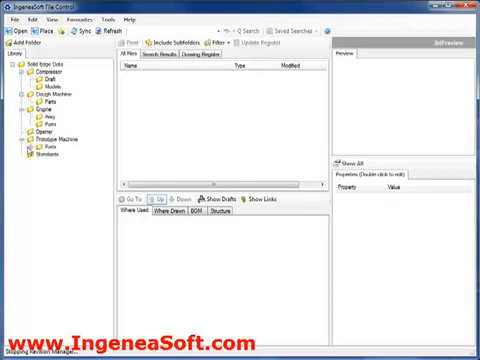
left_click(32, 132)
type("casing")
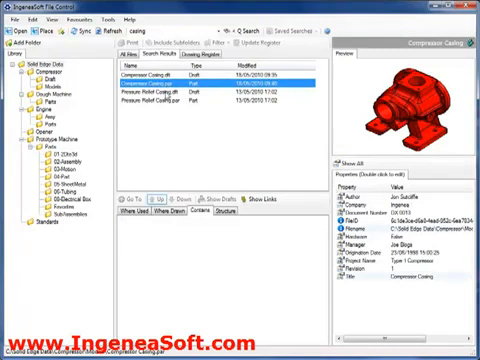
- Preview the Compressor Casing and then the Pressure Relief Casing from the search results
left_click(160, 104)
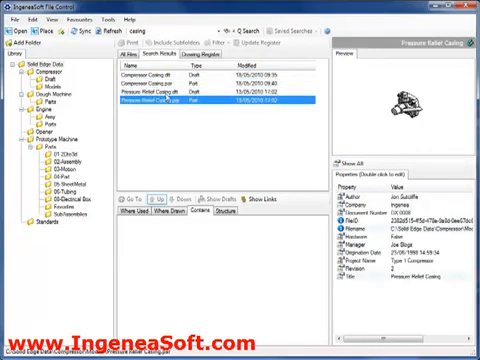
left_click(160, 88)
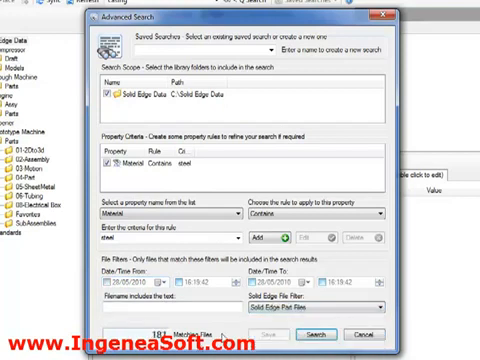
- Name the Material-contains-steel search 'all parts with steel' in the Saved Searches box
left_click(372, 302)
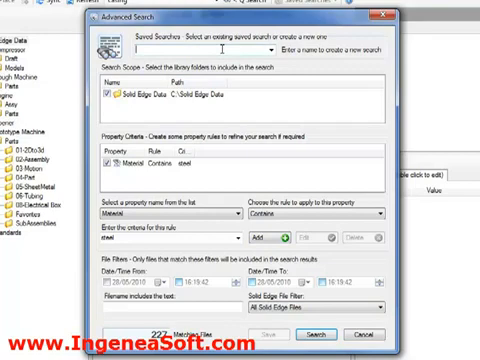
type("all part")
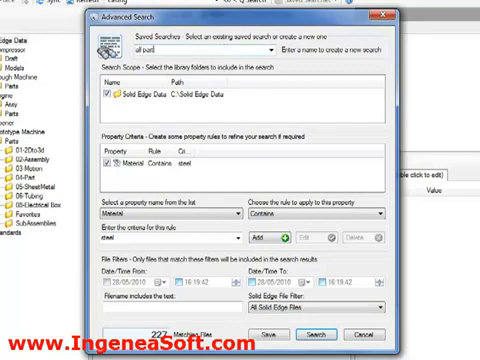
type("all parts with steel")
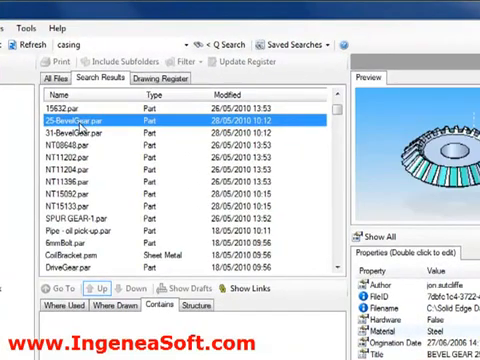
- Return to the All Files listing from the casing search results
left_click(64, 80)
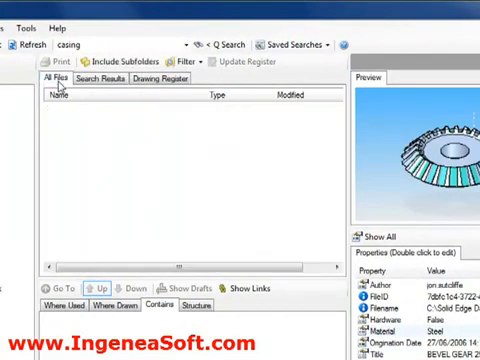
left_click(288, 44)
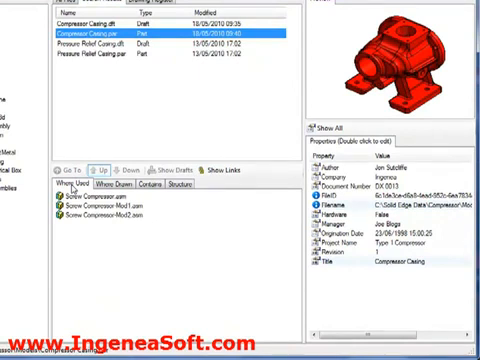
- Select Compressor Casing.par and show its parent screw compressor assemblies under Where Used
left_click(72, 188)
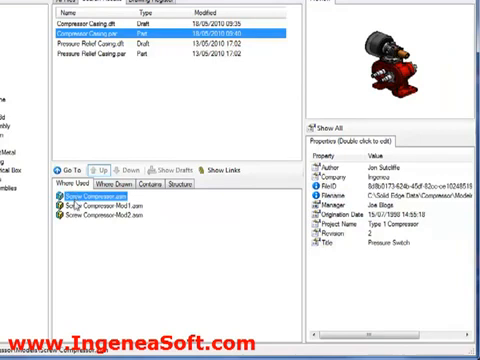
left_click(80, 212)
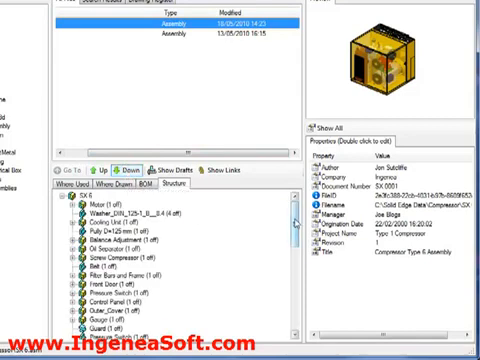
- Scroll through the Compressor Type A structure tree to review its full component list
scroll("down", 3)
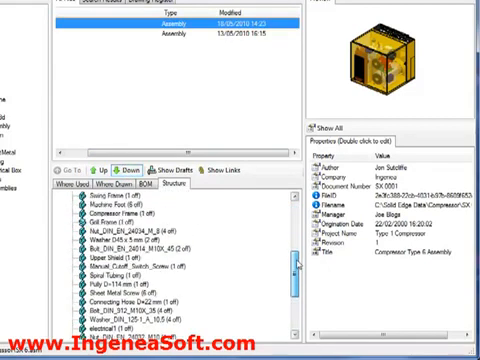
scroll("down", 3)
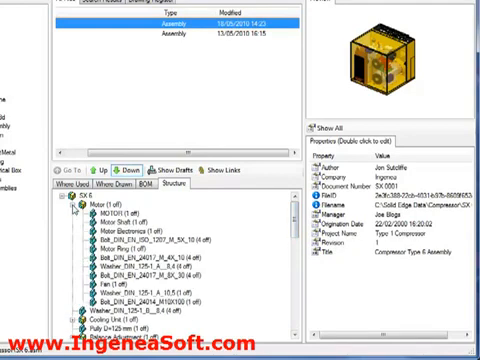
scroll("down", 3)
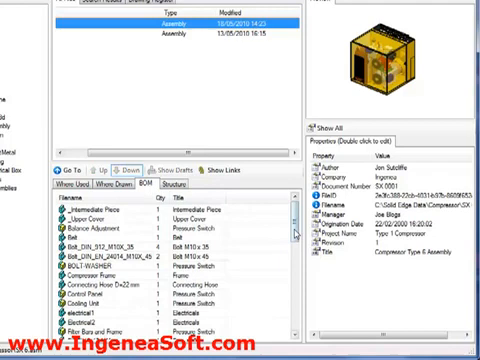
scroll("down", 3)
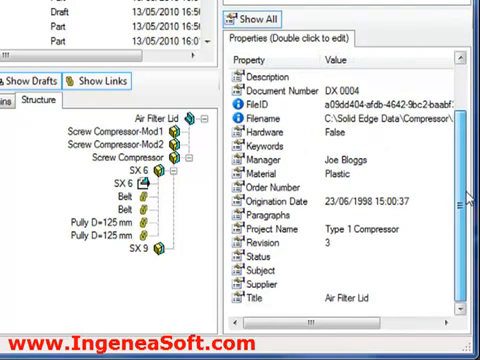
- Select Air Filter Lid in the structure tree to show its properties for editing
left_click(246, 16)
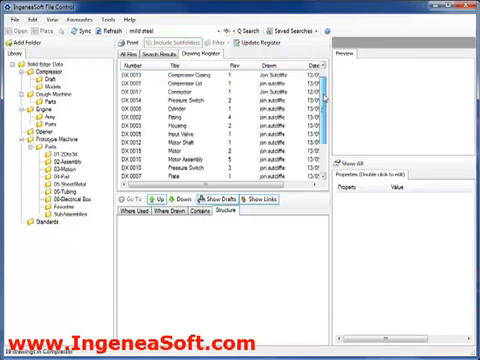
- Scroll the drawing register's document numbers, titles and revisions
scroll("down", 3)
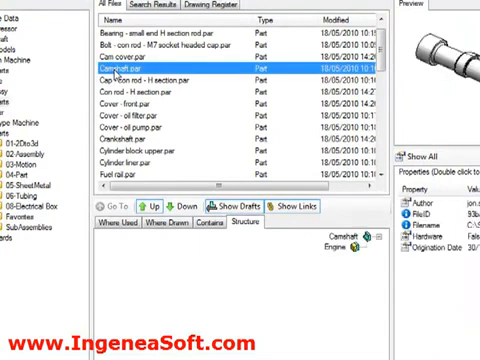
- Bring up the right-click actions for a .par file to reach the Favourites option
right_click(140, 68)
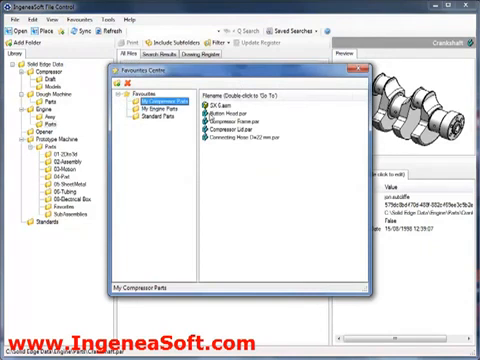
- Show the Standard Parts favourites group listing DIN hardware such as washers
left_click(150, 128)
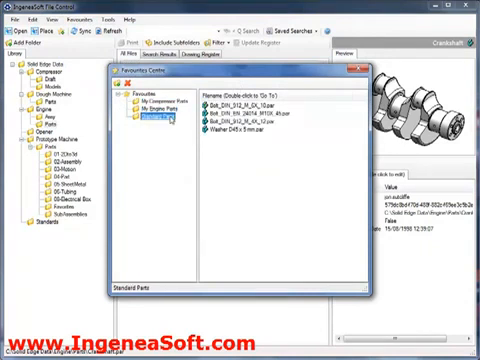